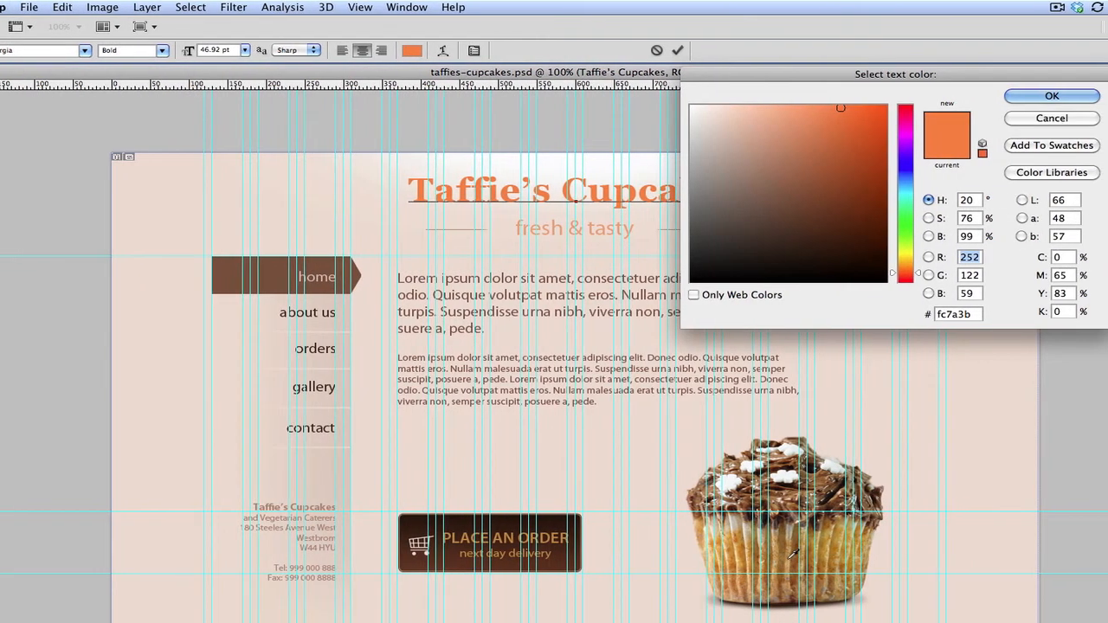
# Change the Taffie's Cupcakes title colour to golden tan c18e4b.
pyautogui.click(800, 148)
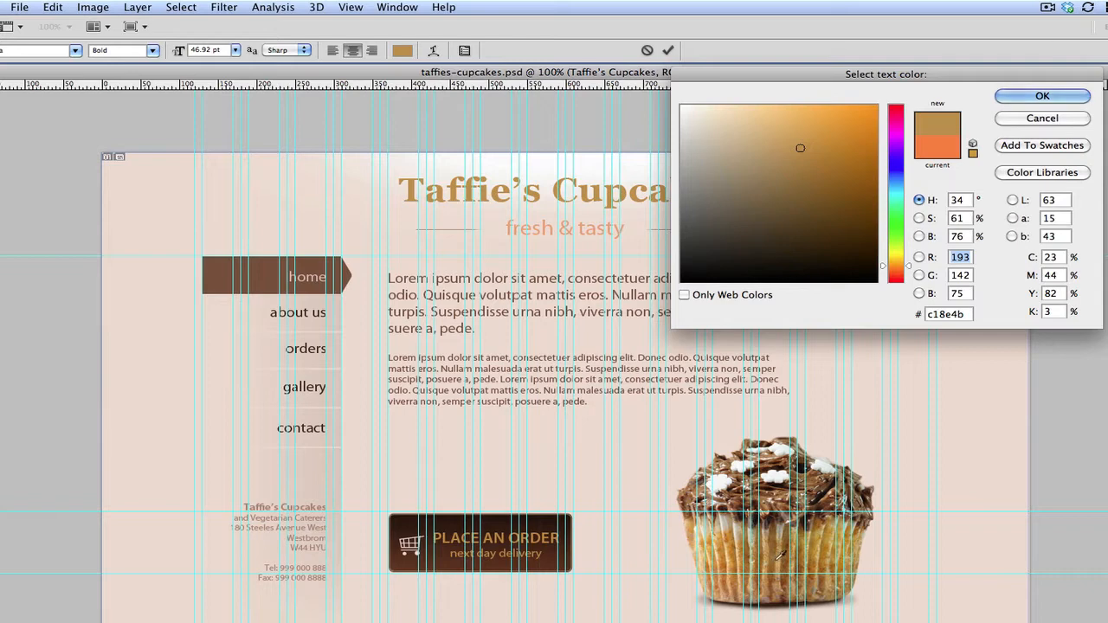
pyautogui.moveTo(985, 66)
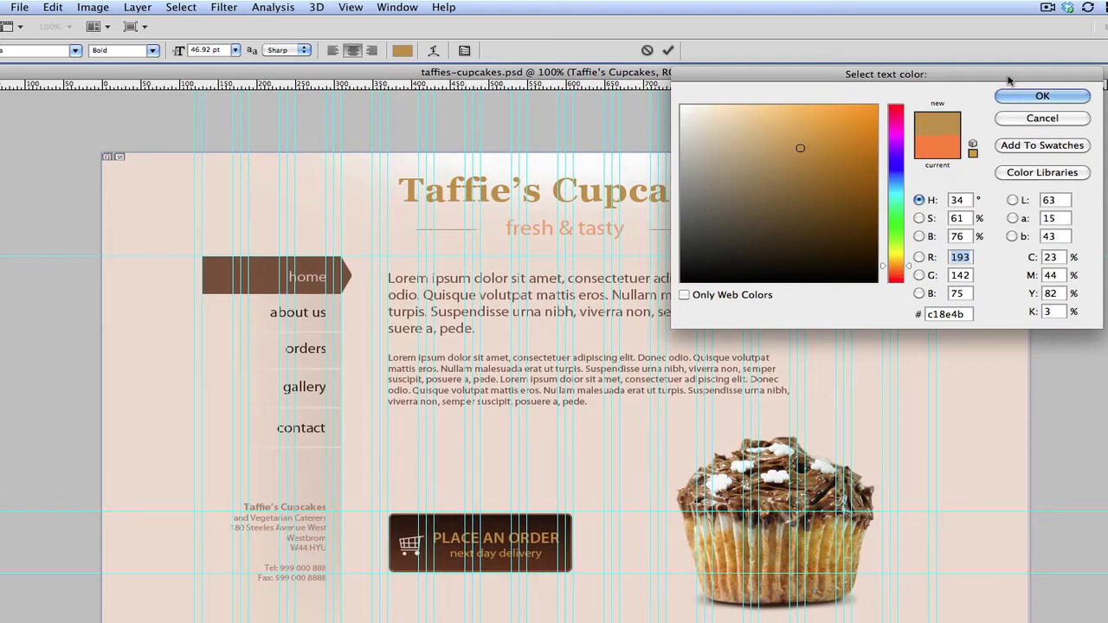
pyautogui.click(1043, 96)
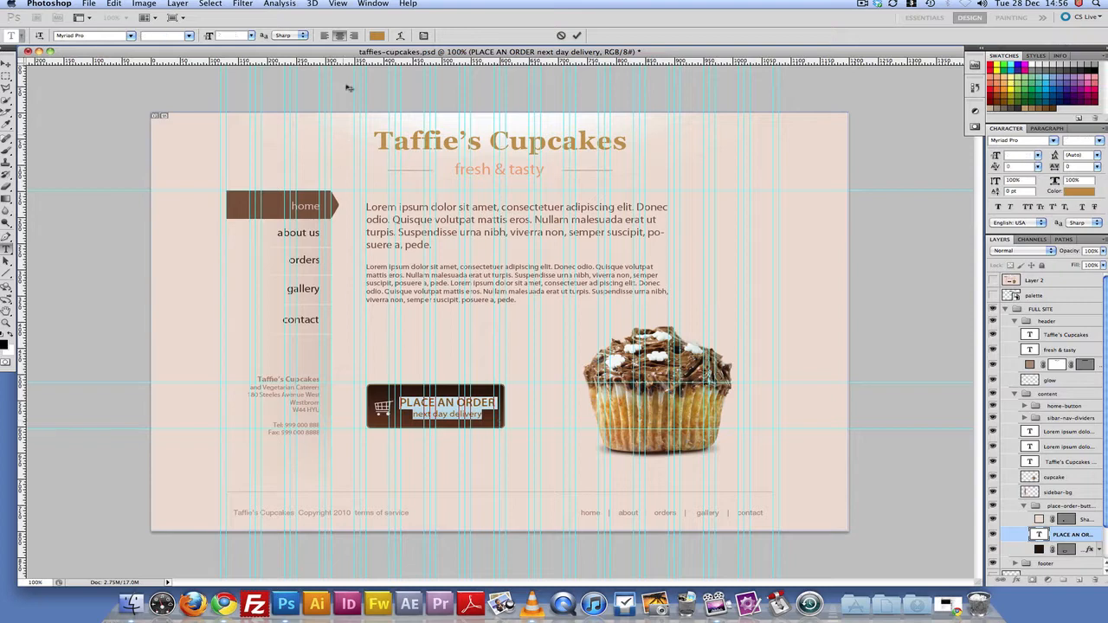
# Set the PLACE AN ORDER button text colour to golden tan c1853b.
pyautogui.click(377, 35)
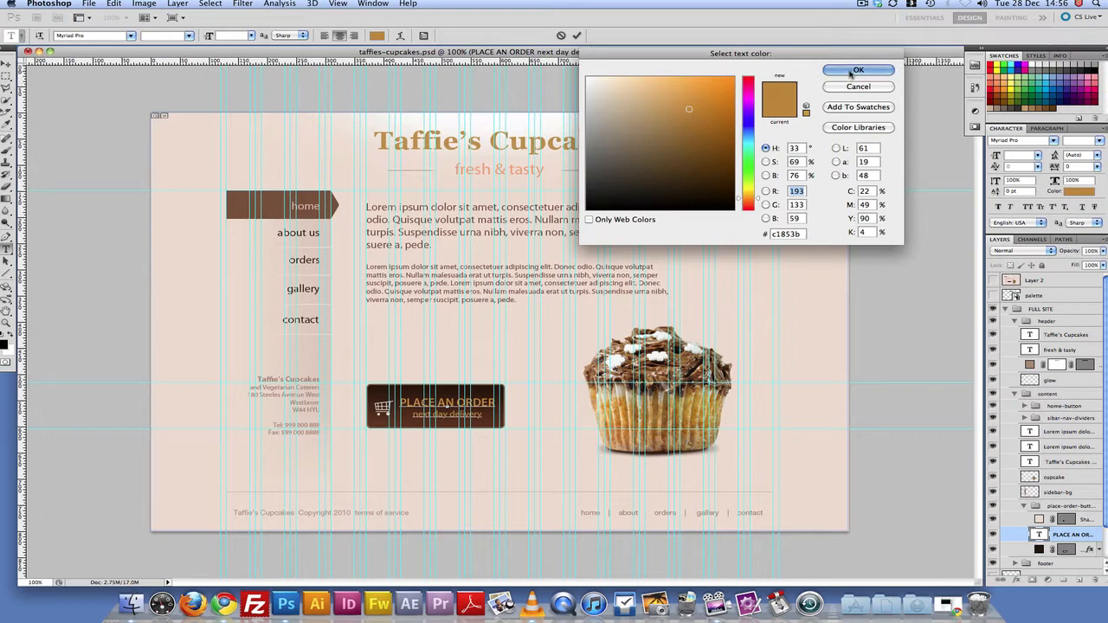
pyautogui.click(859, 71)
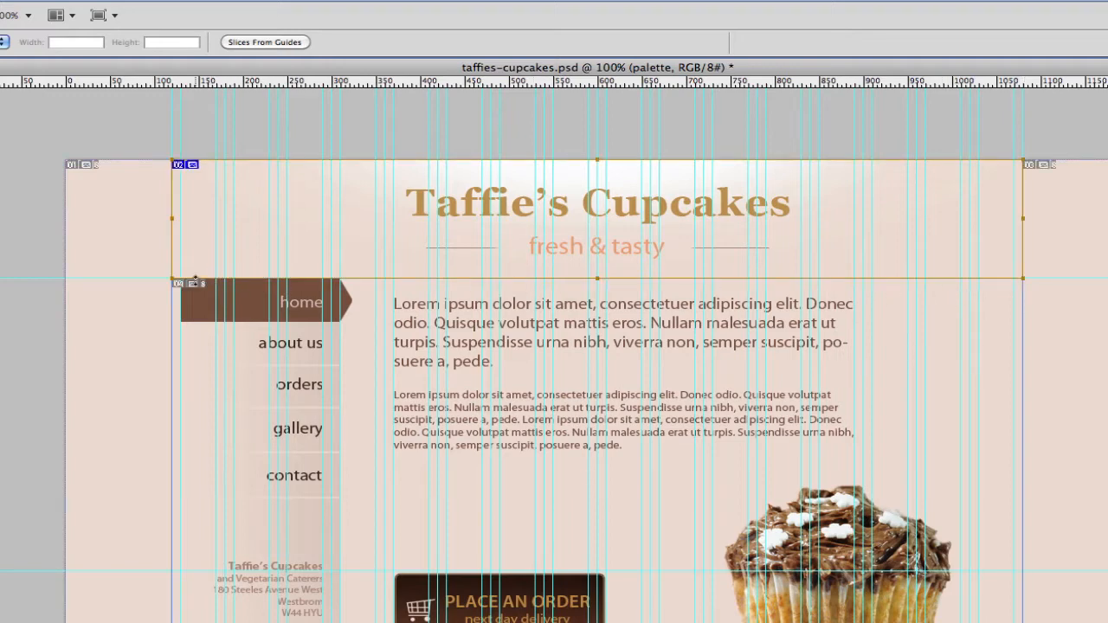
pyautogui.moveTo(203, 287)
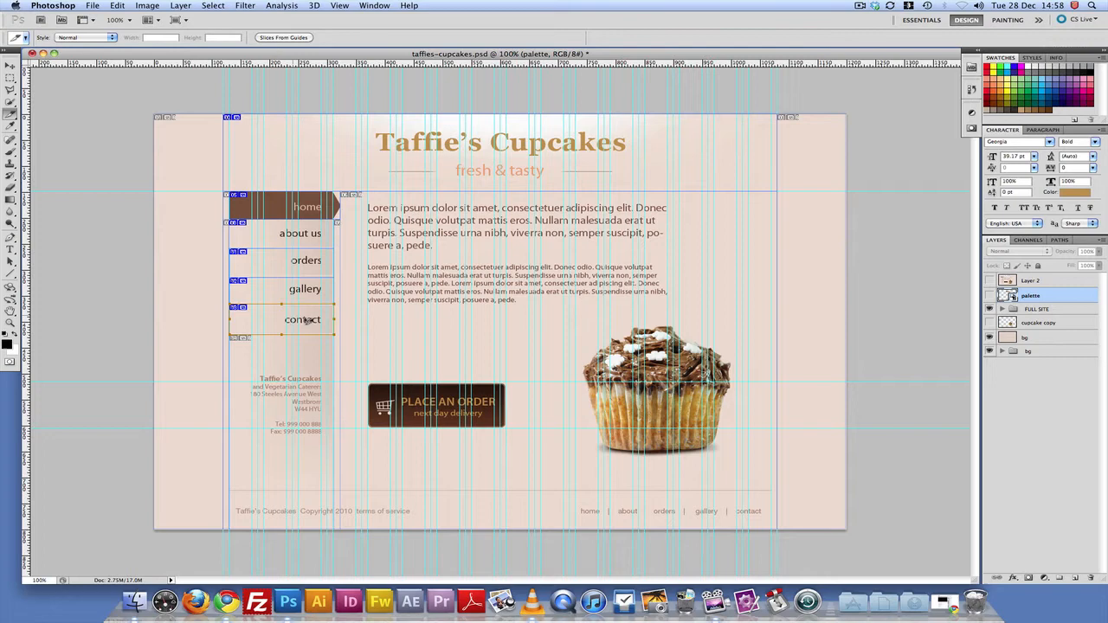
pyautogui.moveTo(312, 322)
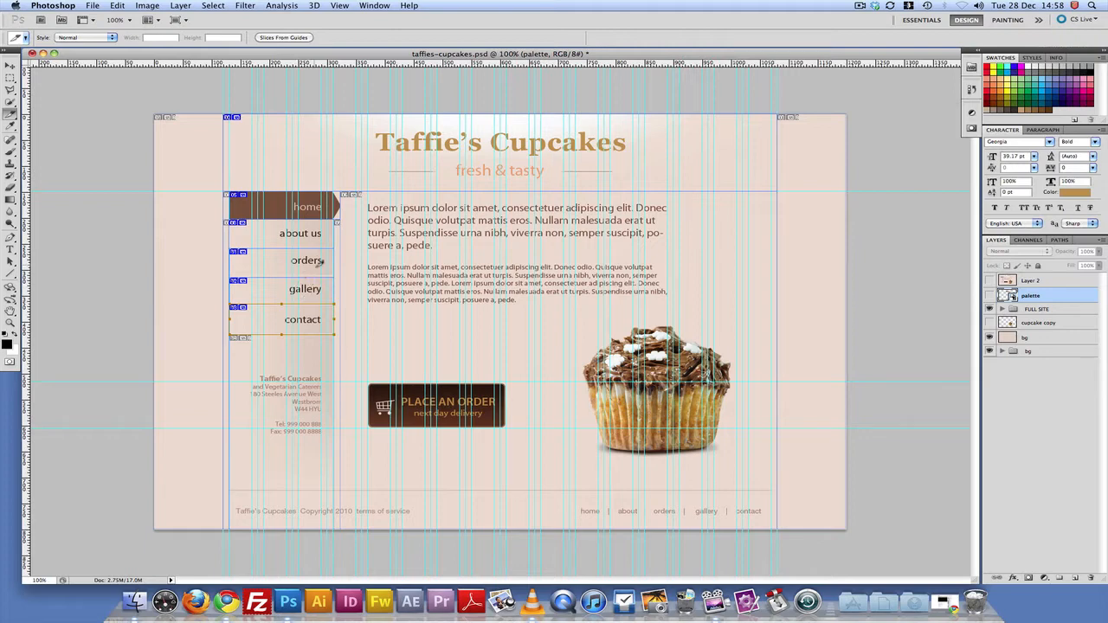
pyautogui.moveTo(326, 273)
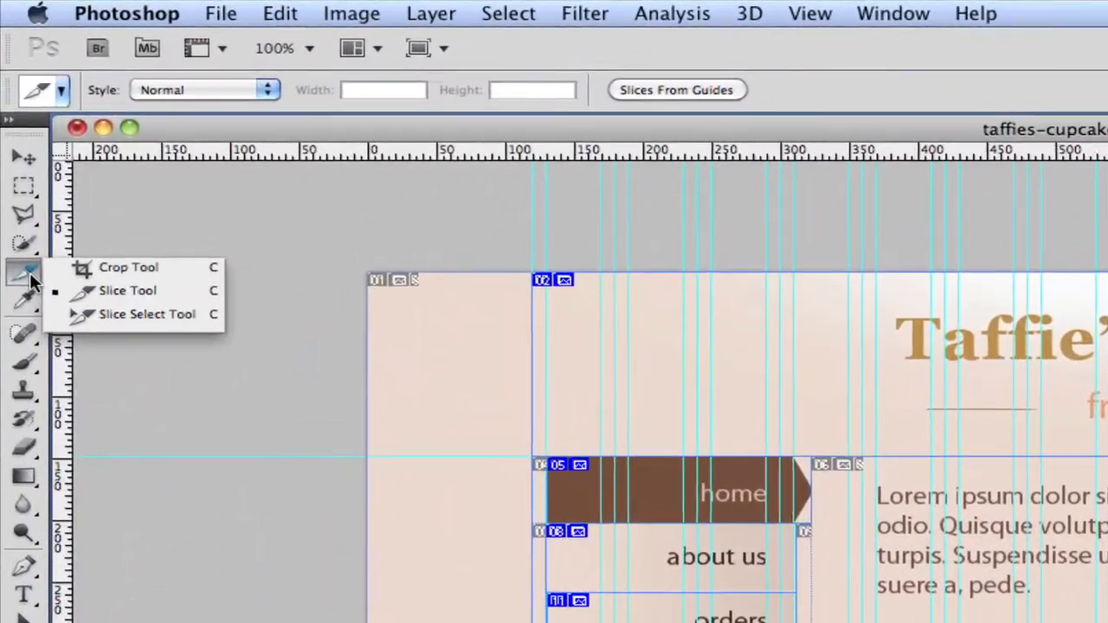
pyautogui.moveTo(148, 320)
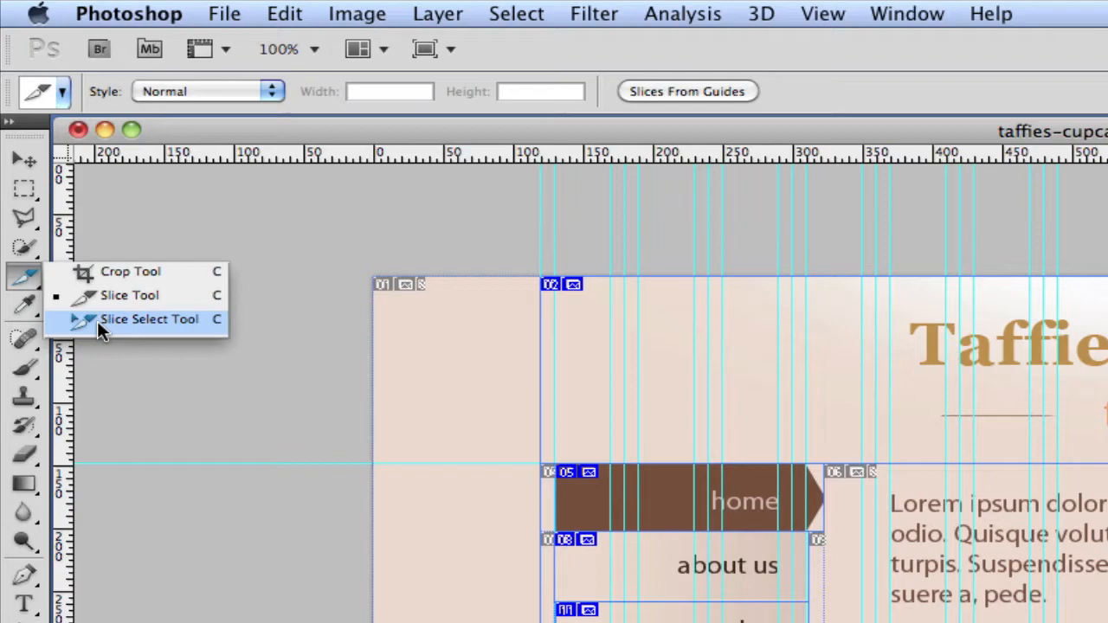
# Switch to the Slice Select Tool to adjust existing slices.
pyautogui.click(149, 320)
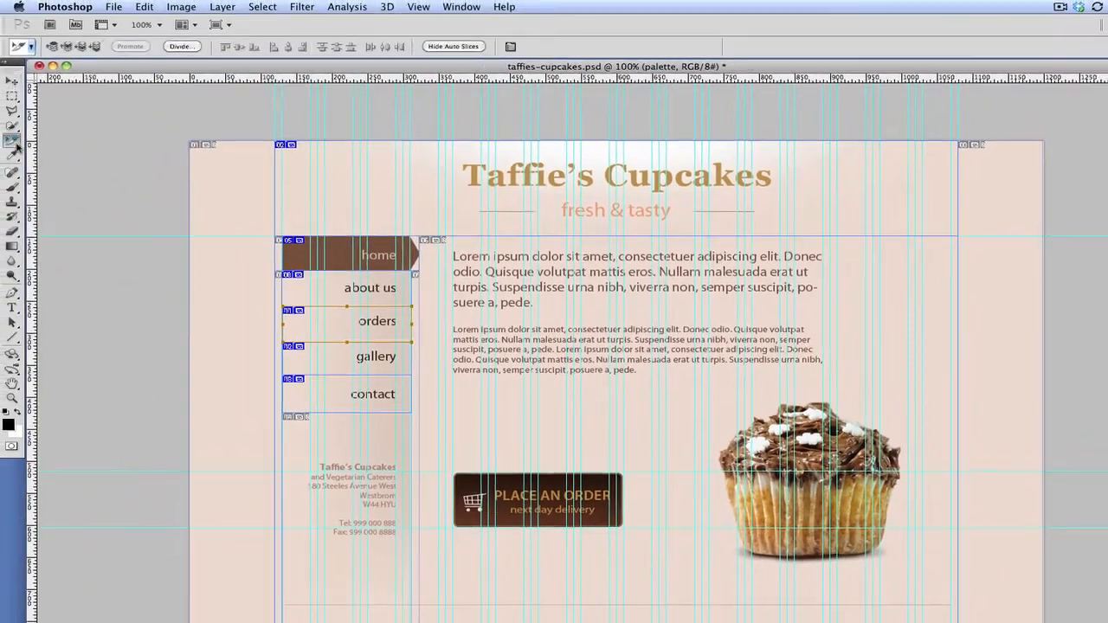
# Return to the Slice Tool and draw slices around the order button and cupcake photo.
pyautogui.click(12, 137)
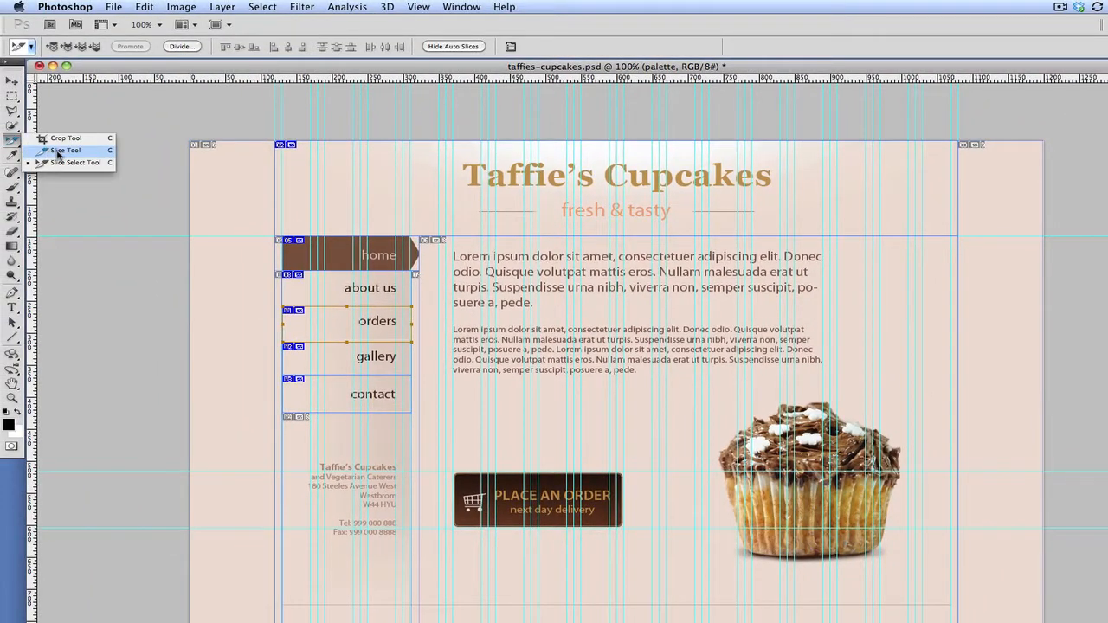
pyautogui.click(67, 150)
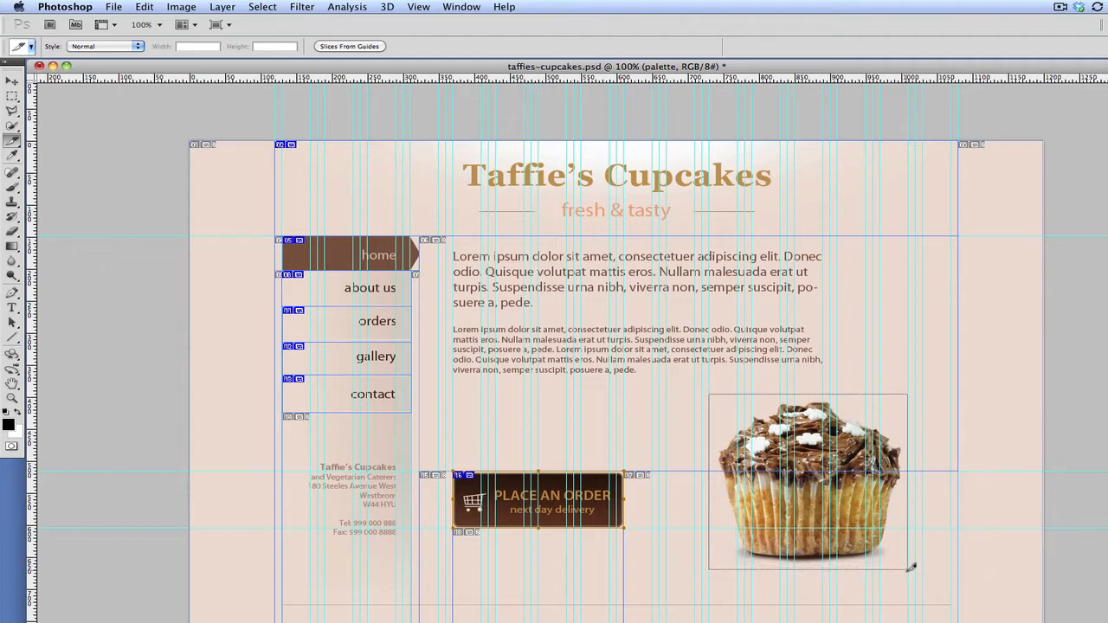
pyautogui.click(808, 485)
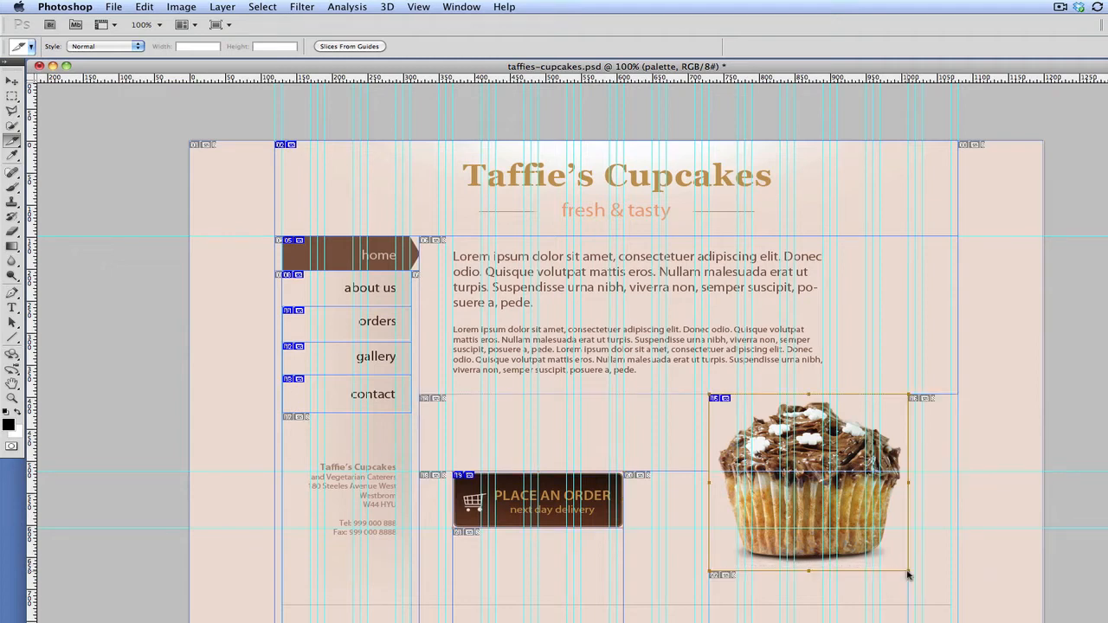
pyautogui.moveTo(897, 519)
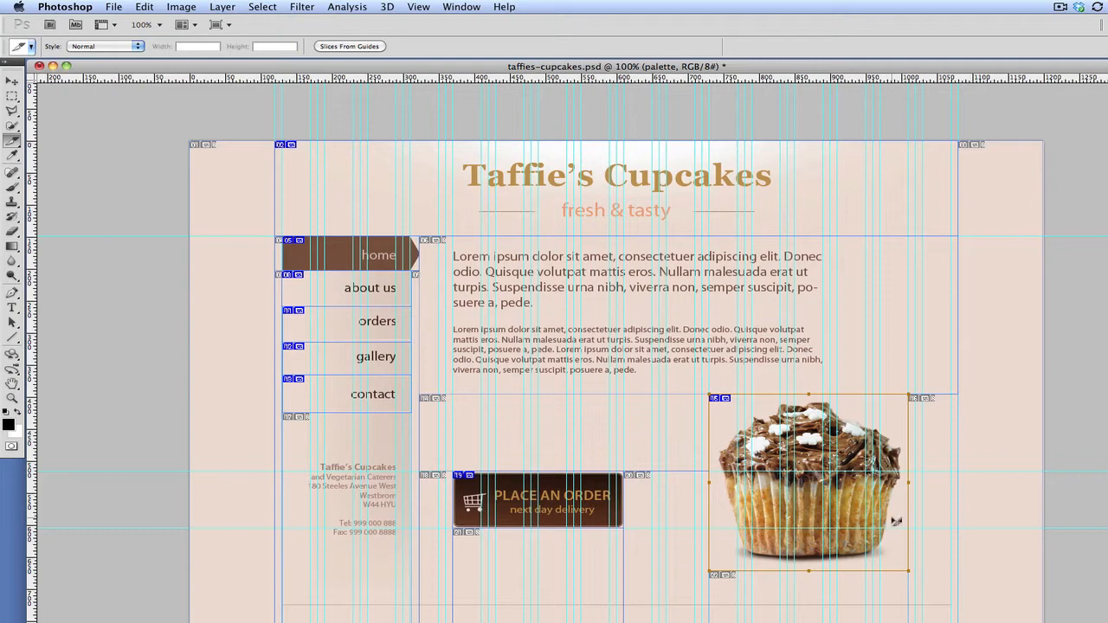
pyautogui.moveTo(897, 482)
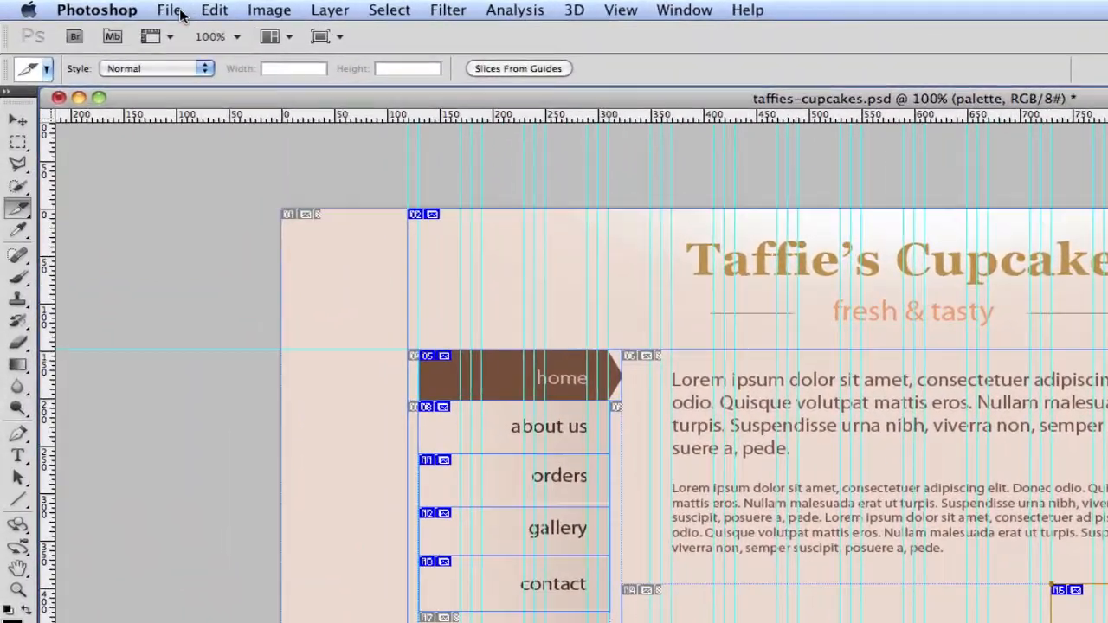
# Open Save for Web & Devices previewing the layout as a Very High JPEG.
pyautogui.click(172, 10)
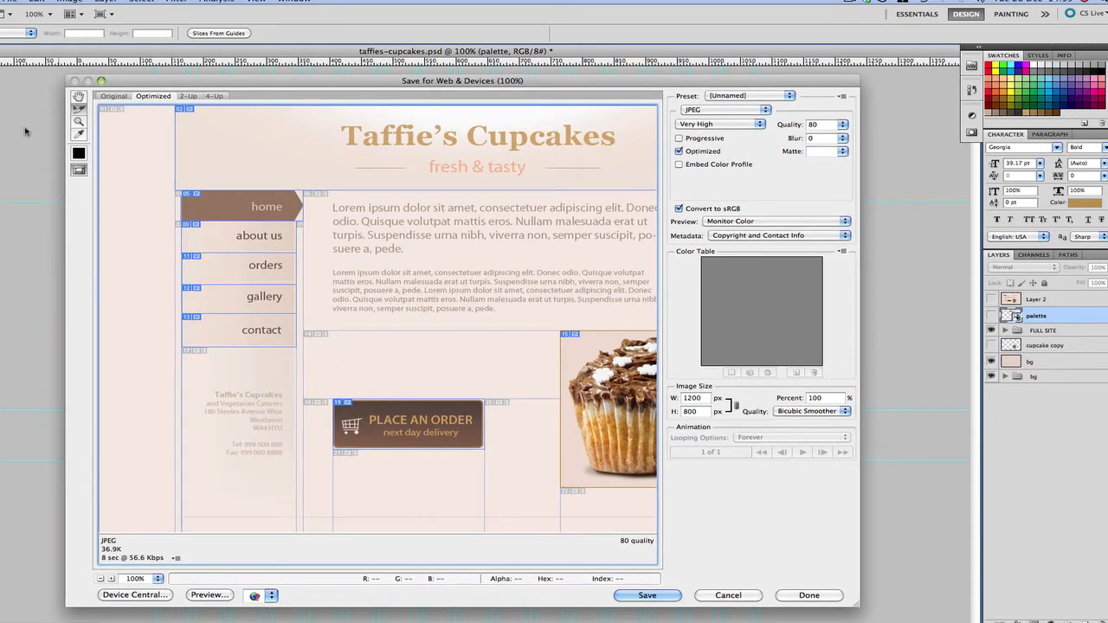
pyautogui.moveTo(217, 128)
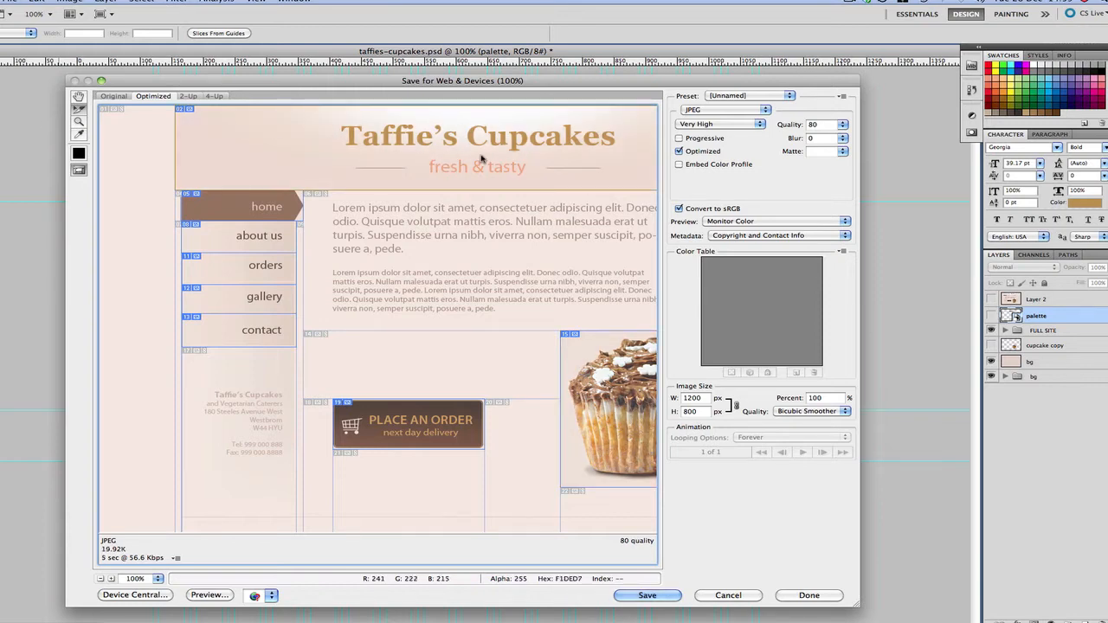
pyautogui.moveTo(216, 127)
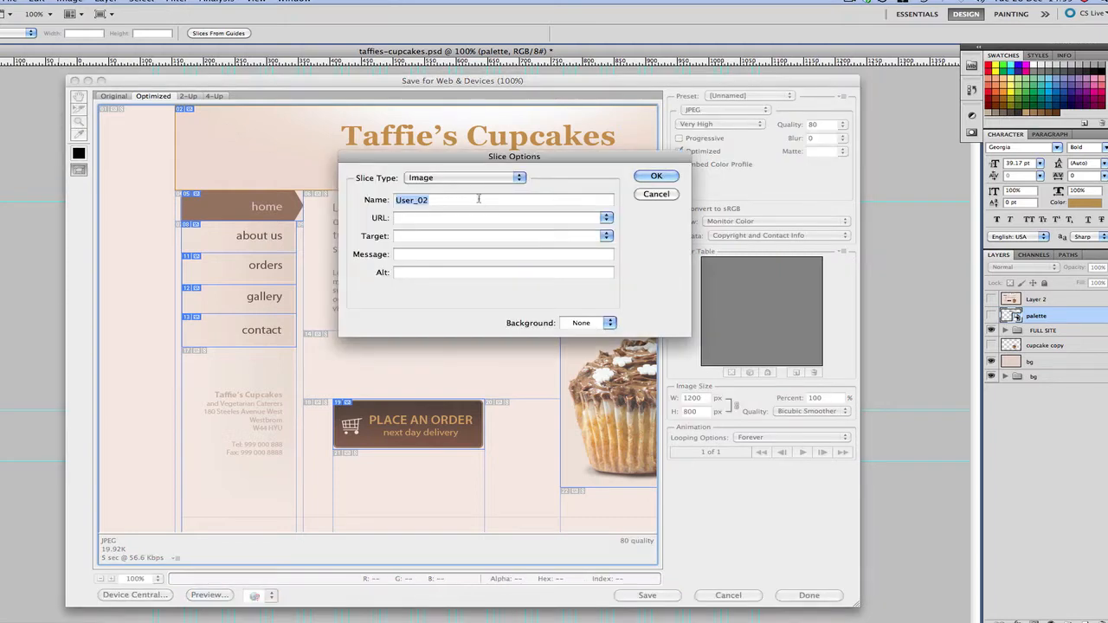
# Name the header, home button and contact button slices.
pyautogui.write('header')
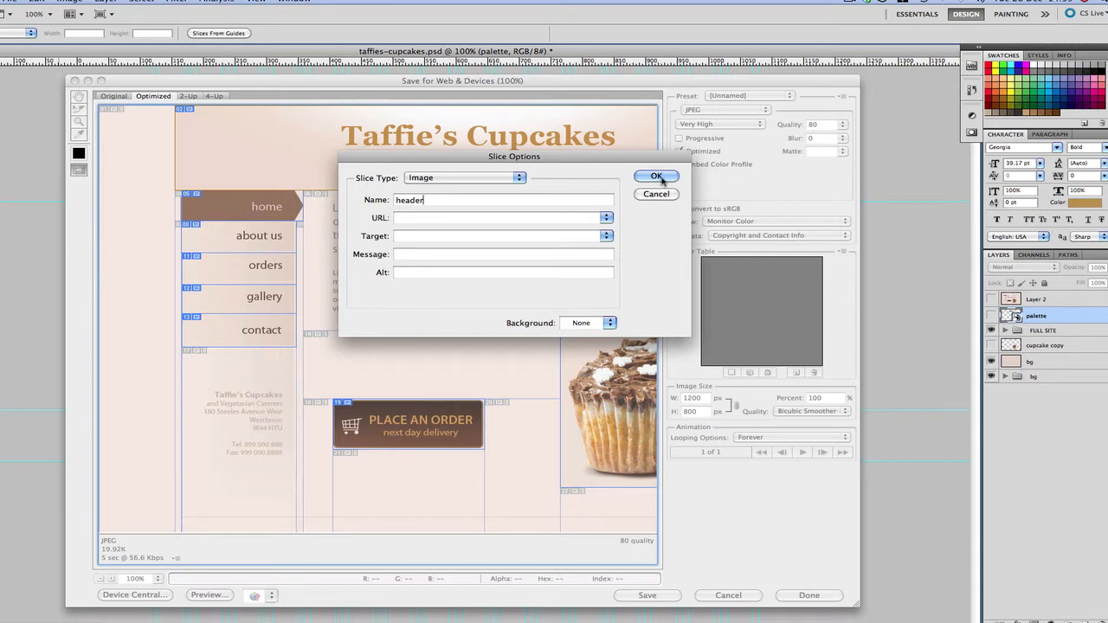
pyautogui.click(655, 177)
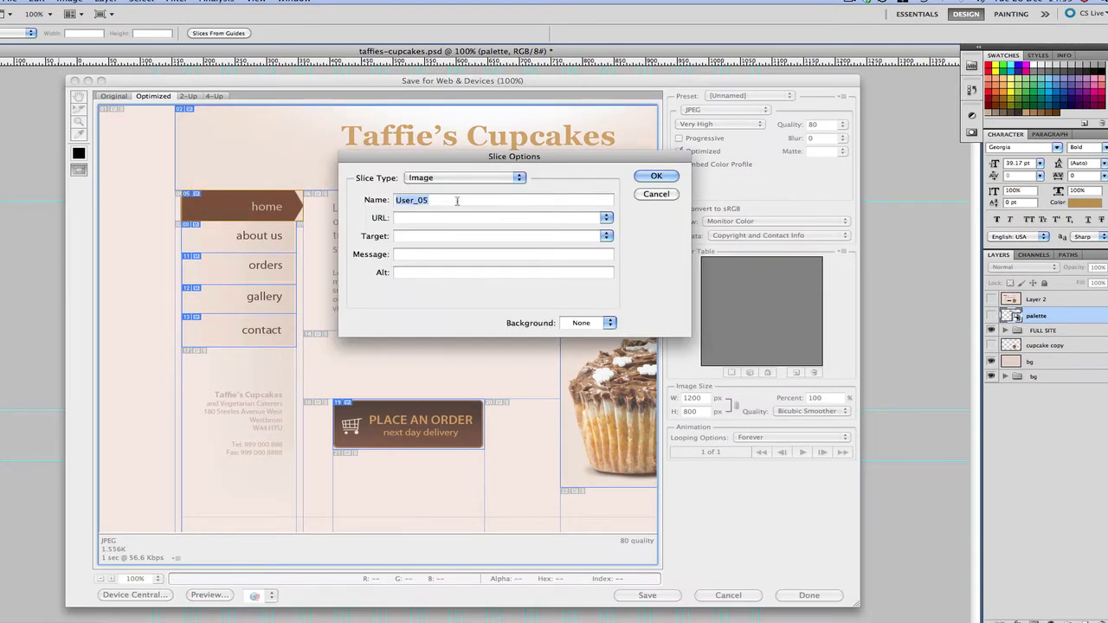
pyautogui.write('home button')
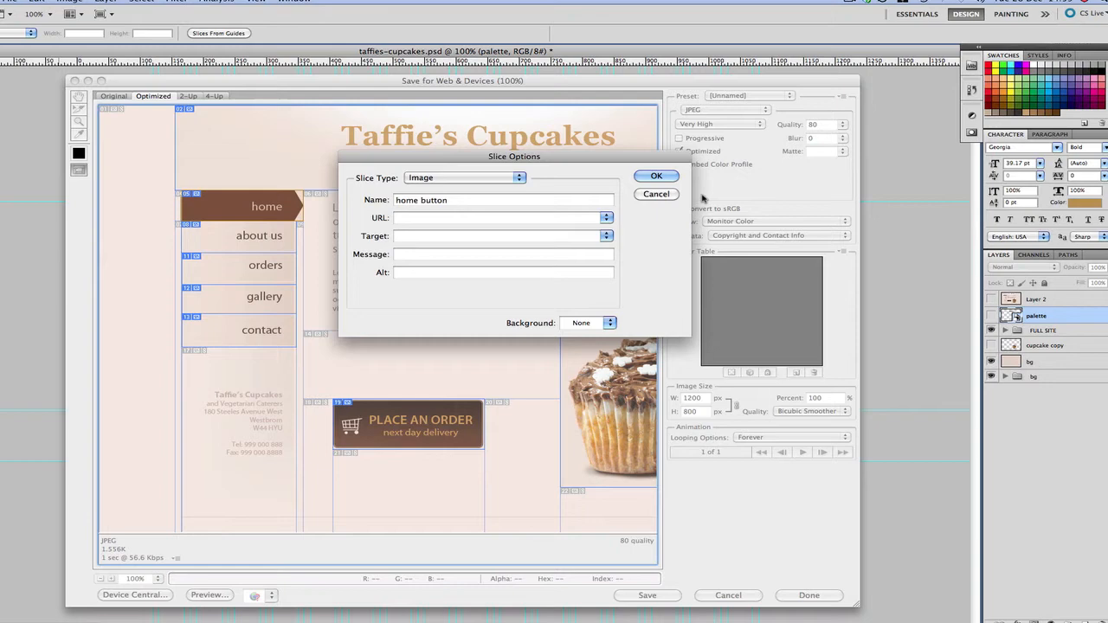
pyautogui.click(655, 176)
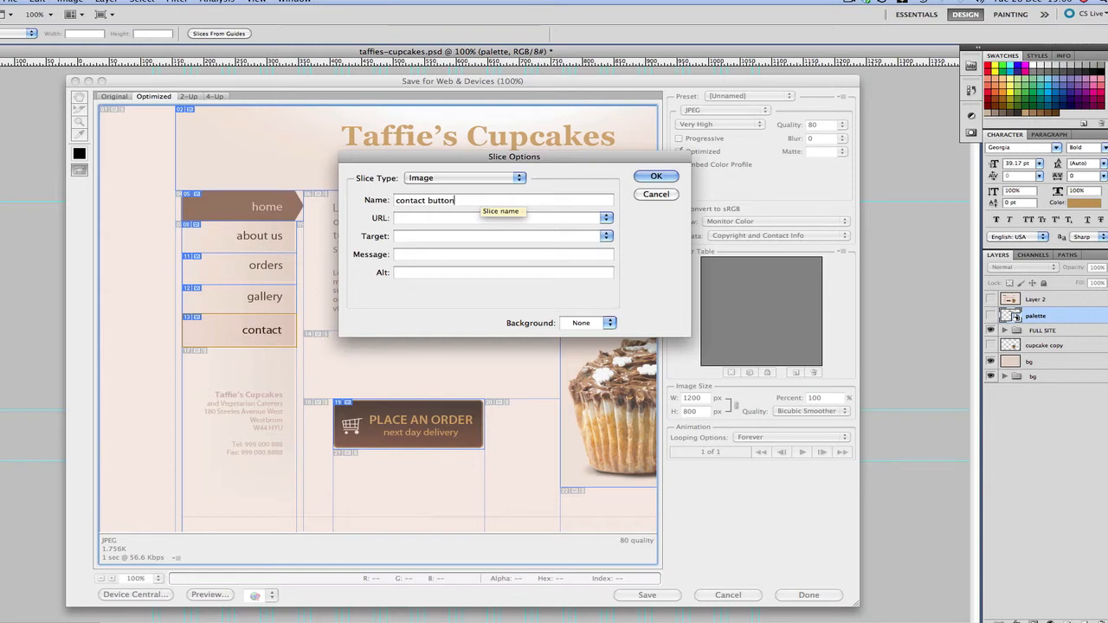
pyautogui.click(656, 176)
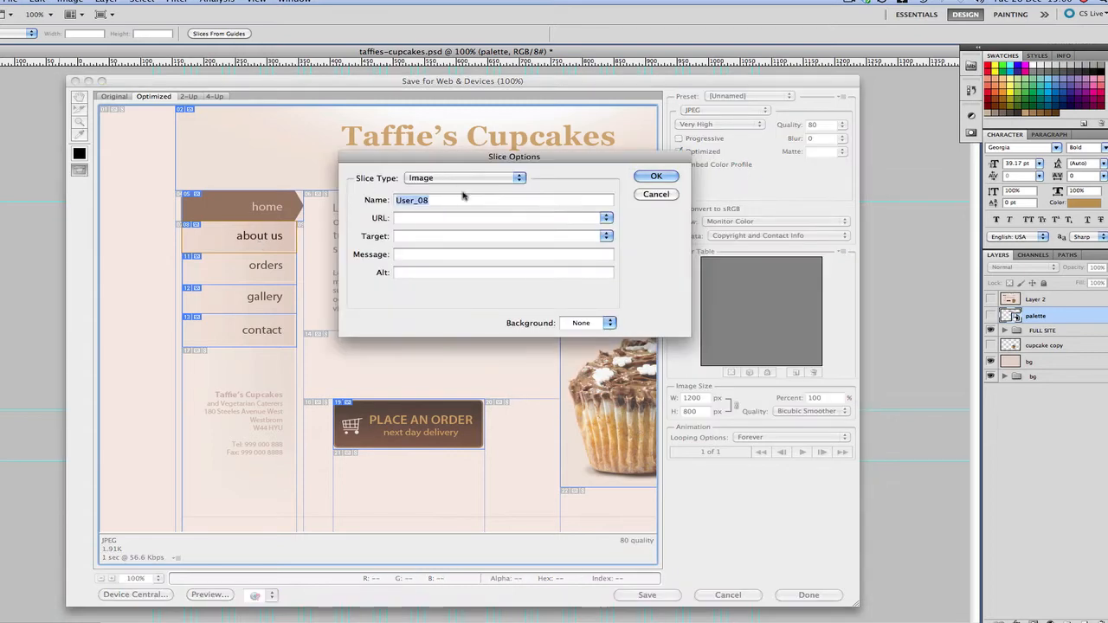
# Name the about us and order button slices.
pyautogui.write('about u')
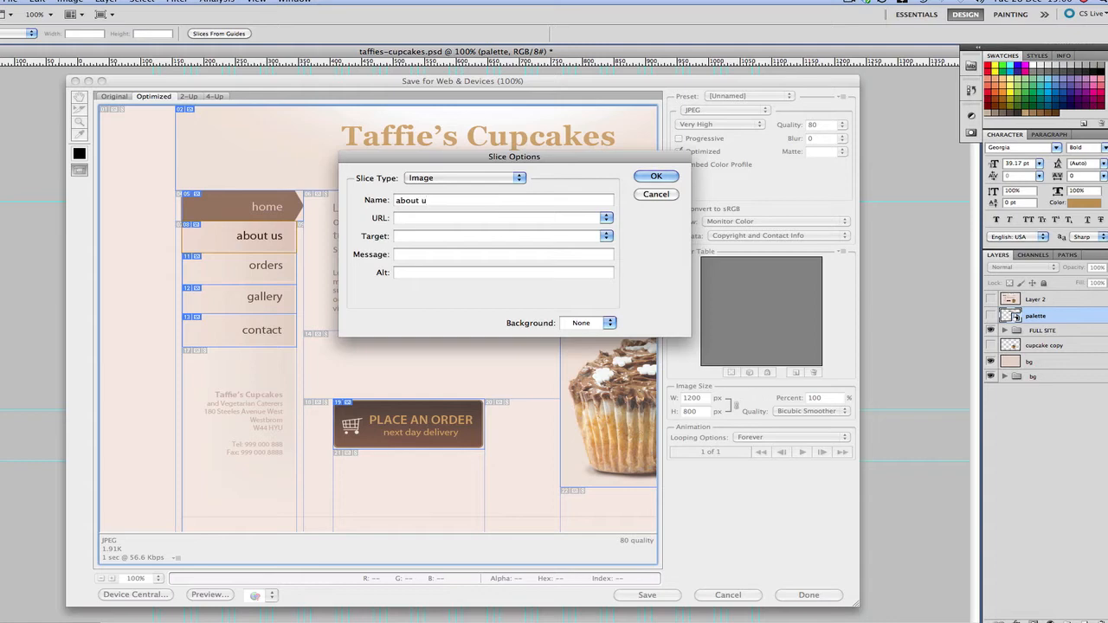
pyautogui.click(656, 176)
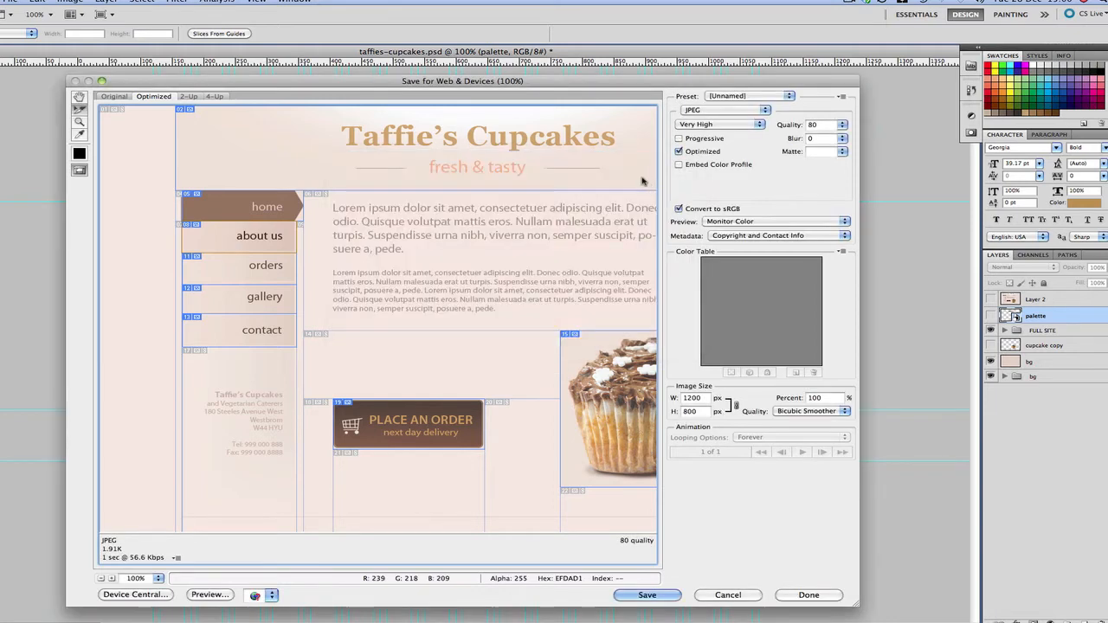
pyautogui.moveTo(174, 145)
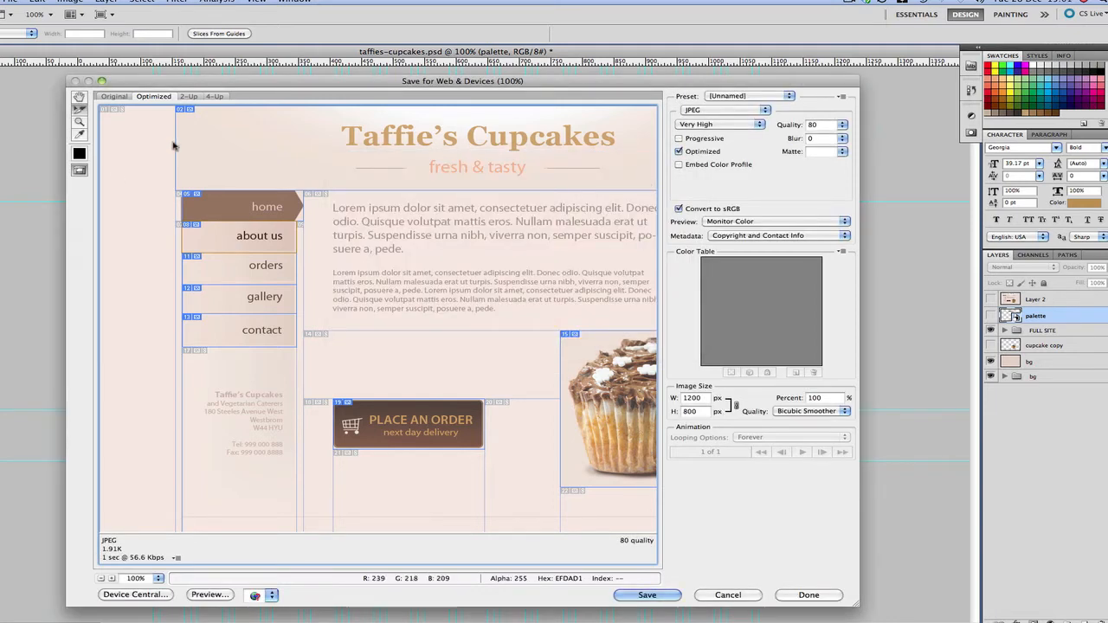
pyautogui.moveTo(253, 139)
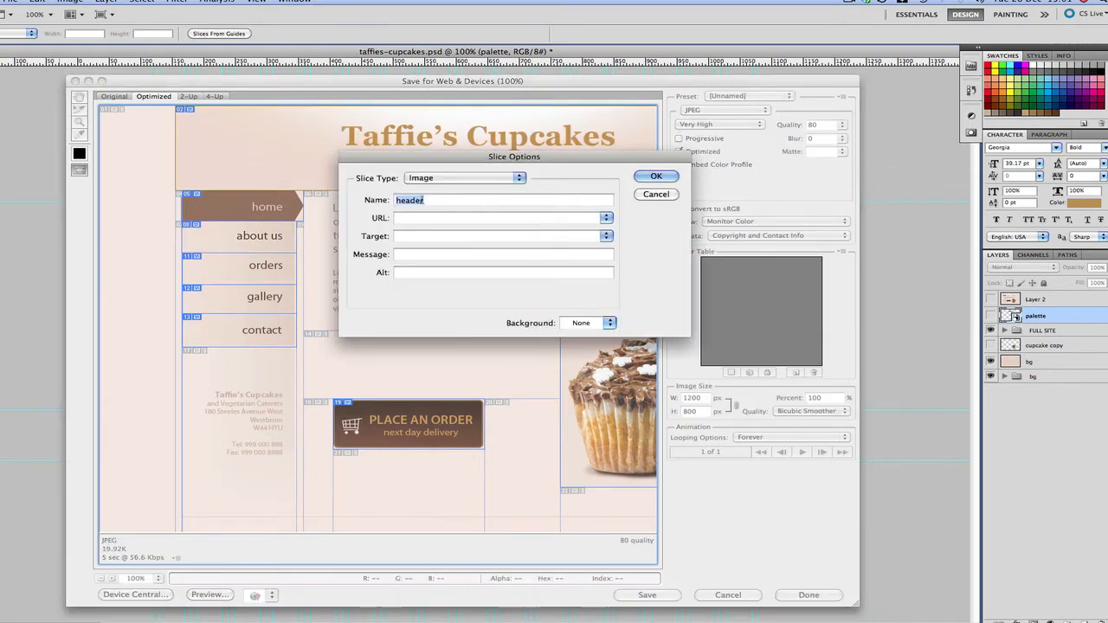
pyautogui.click(656, 176)
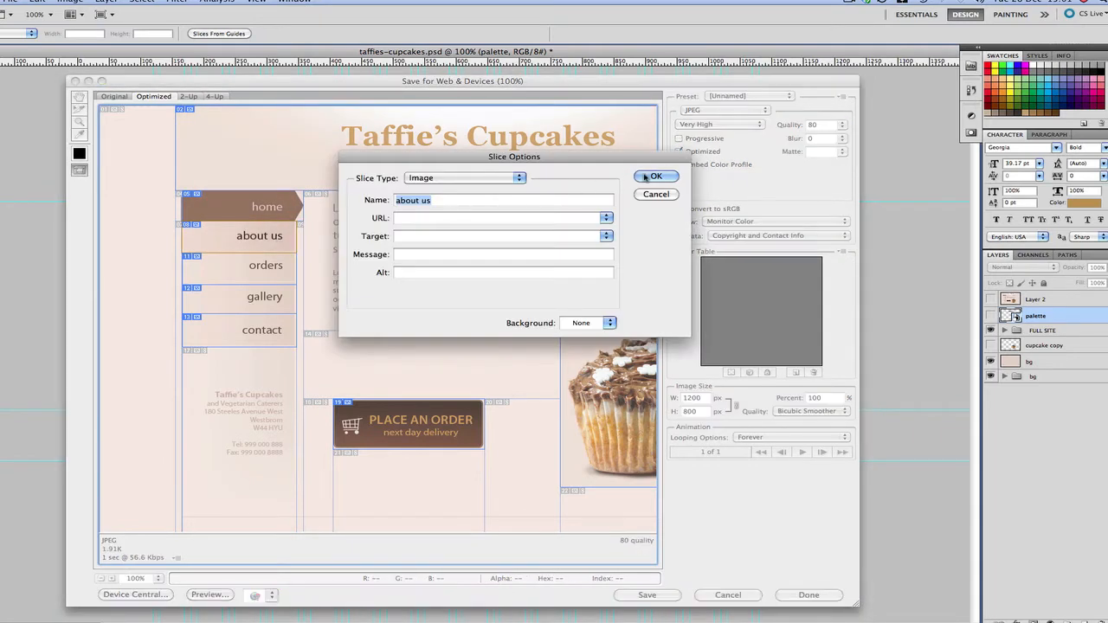
pyautogui.write('order button')
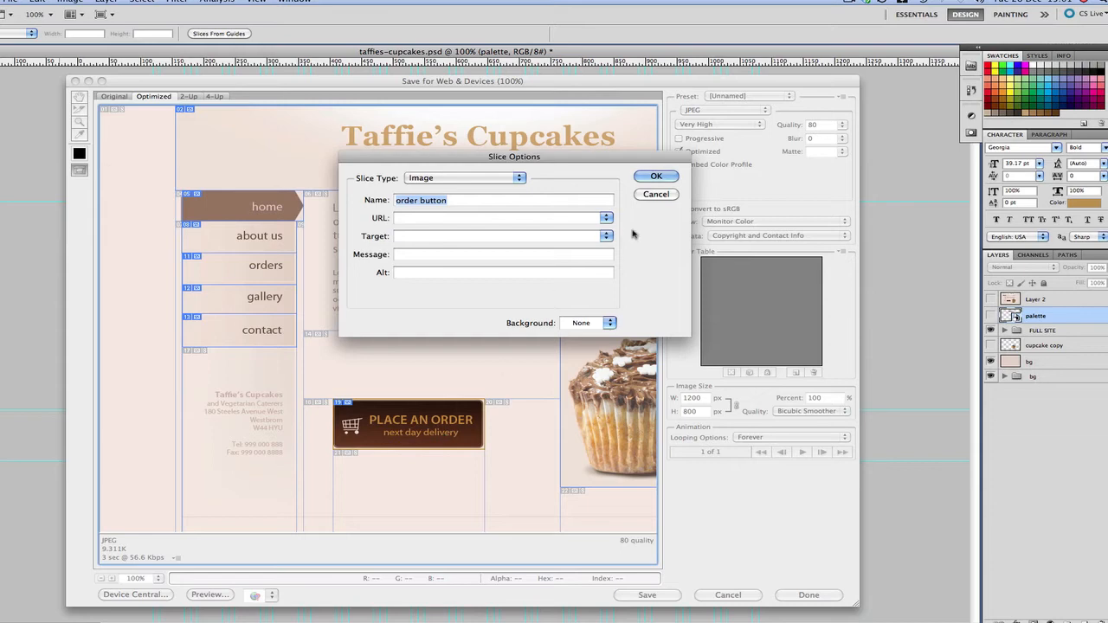
pyautogui.click(656, 176)
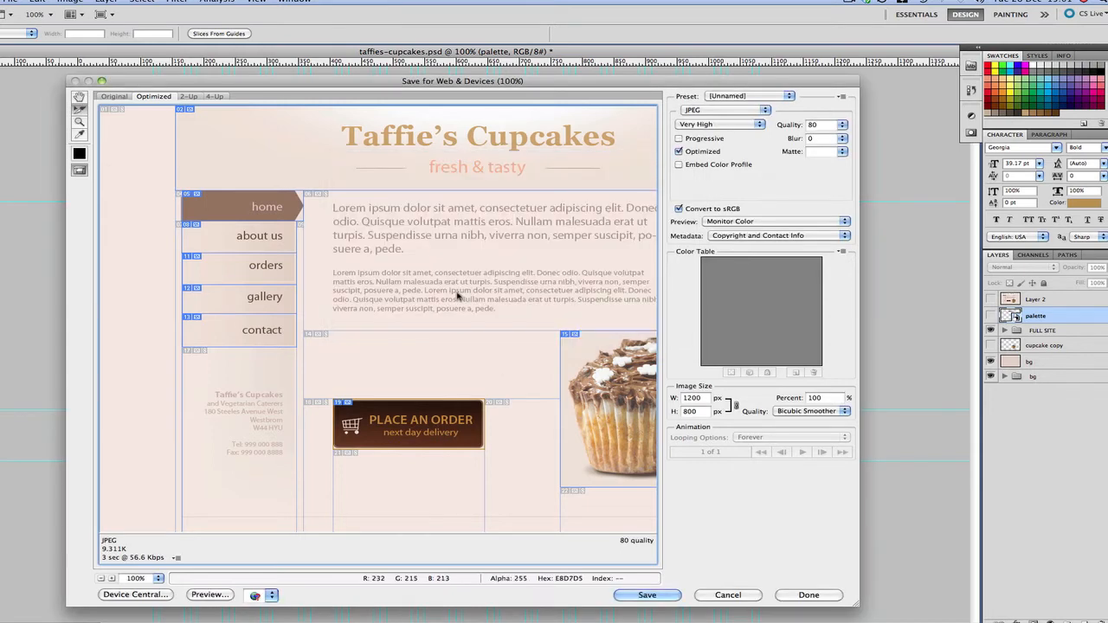
pyautogui.moveTo(375, 355)
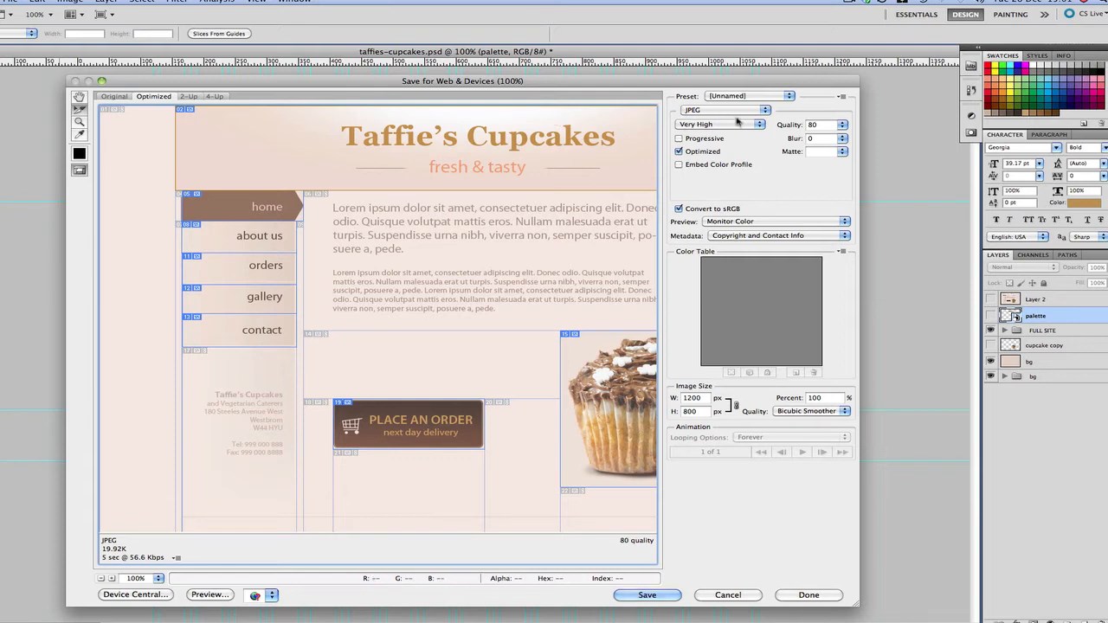
pyautogui.moveTo(279, 249)
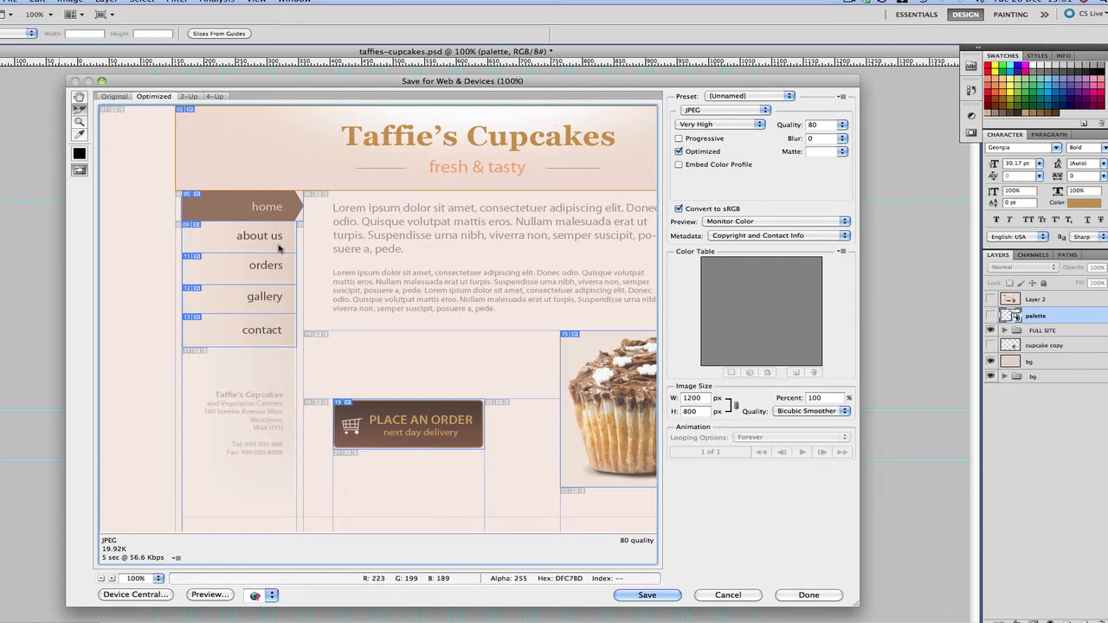
pyautogui.moveTo(357, 162)
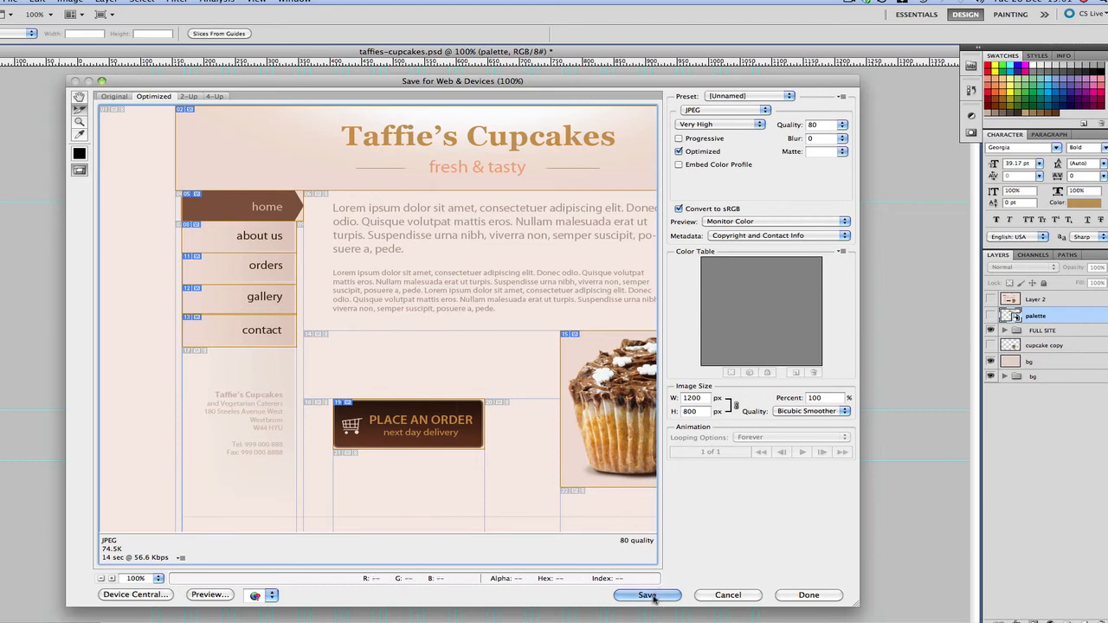
# Start saving the selected header, navigation, order button and cupcake slices.
pyautogui.click(649, 595)
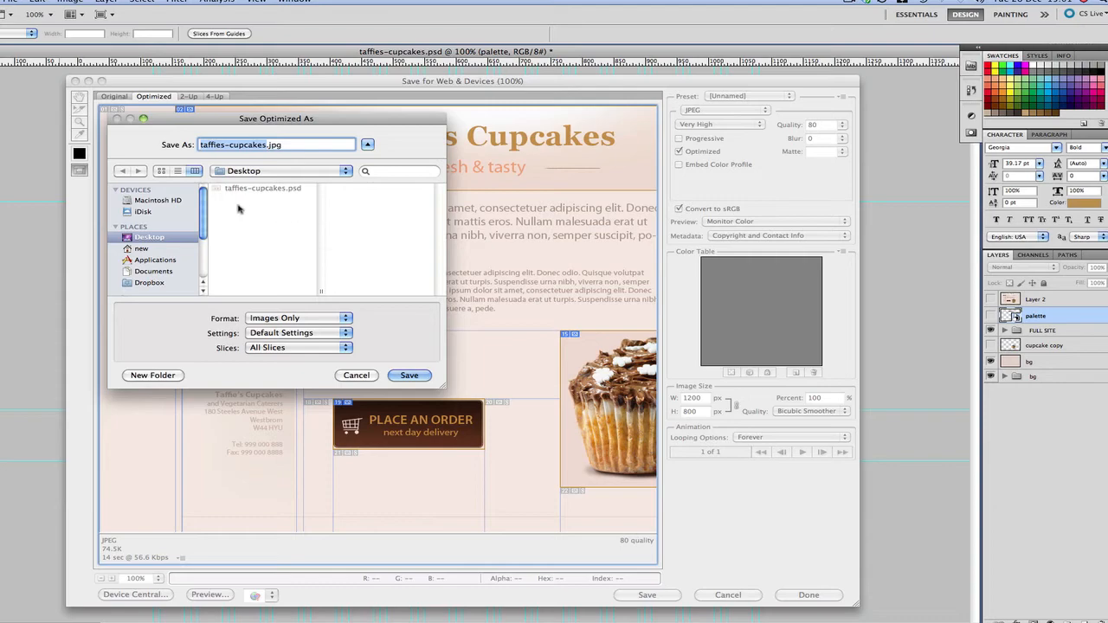
pyautogui.moveTo(246, 361)
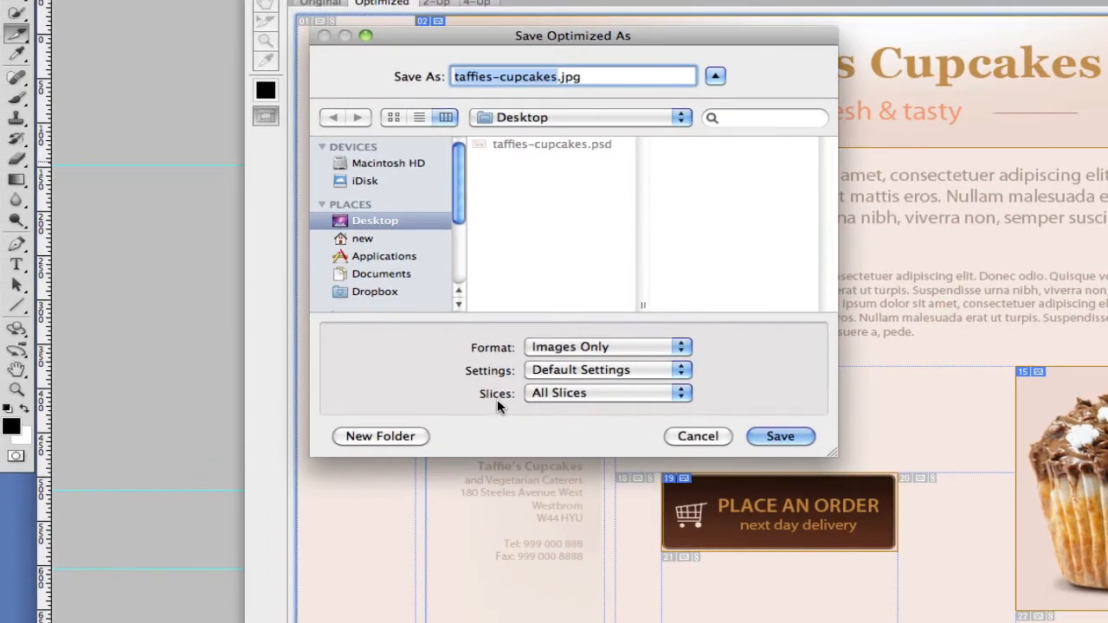
pyautogui.moveTo(535, 410)
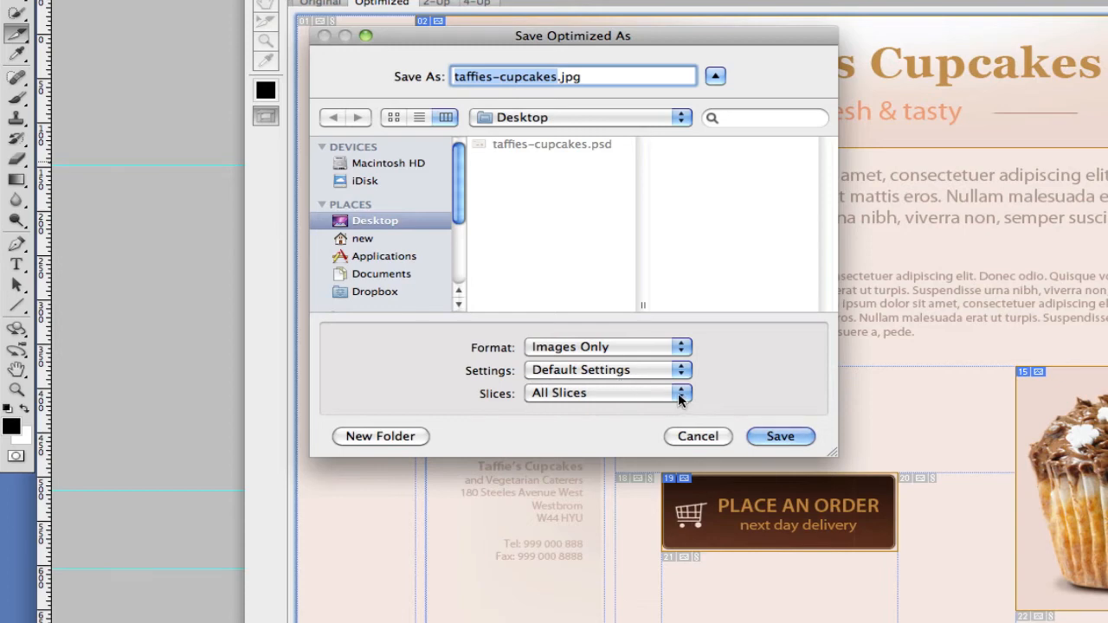
# Save Selected Slices only as images to the Desktop, then close Save for Web.
pyautogui.click(606, 394)
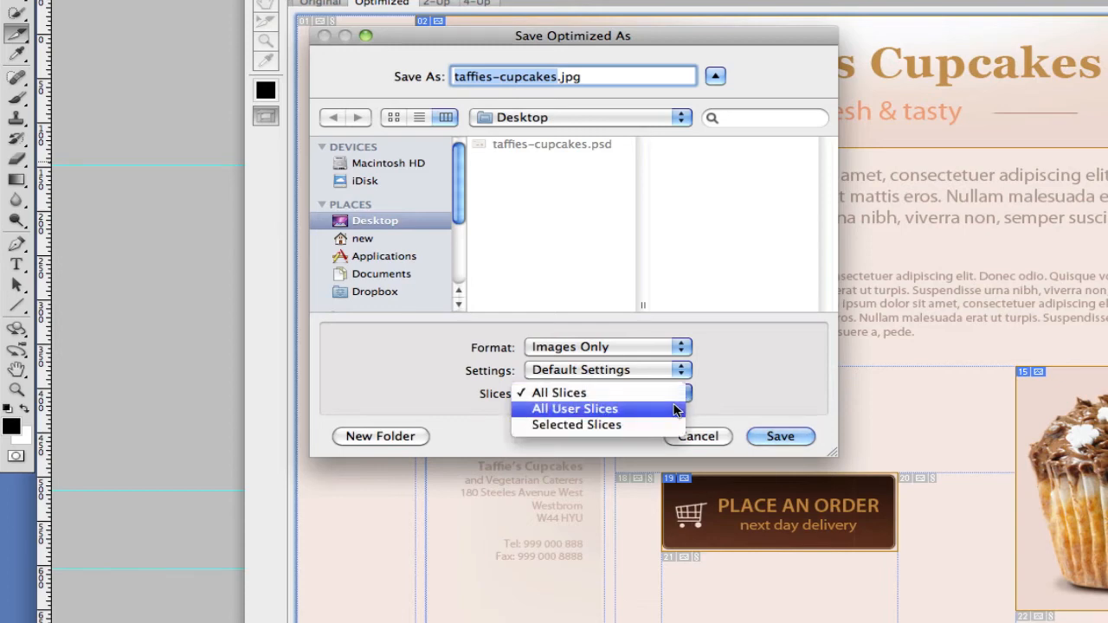
pyautogui.click(558, 393)
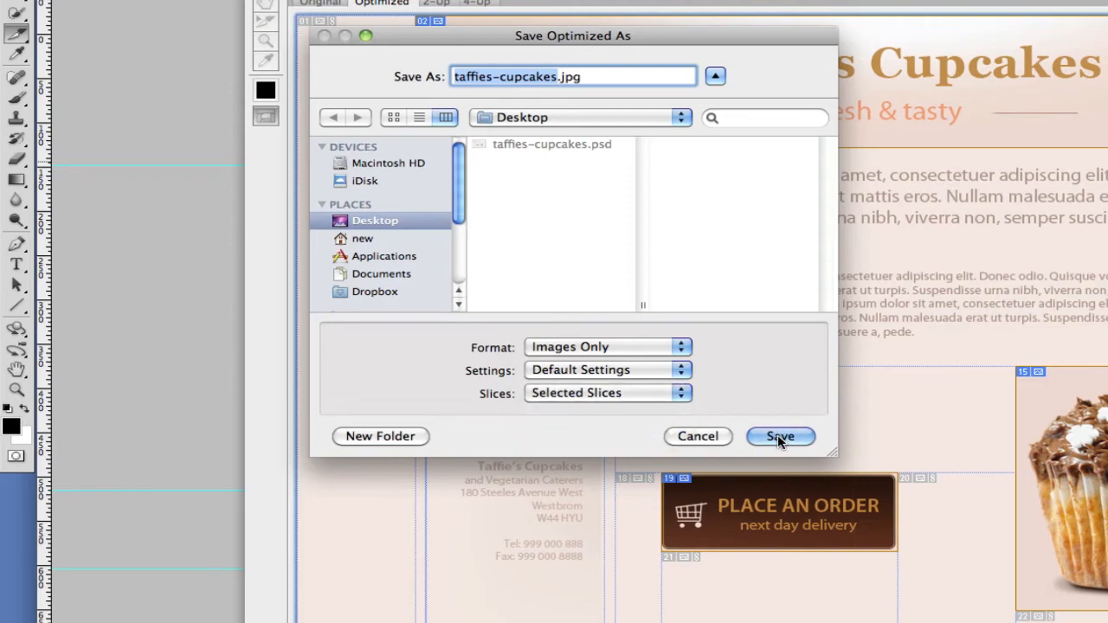
pyautogui.click(779, 437)
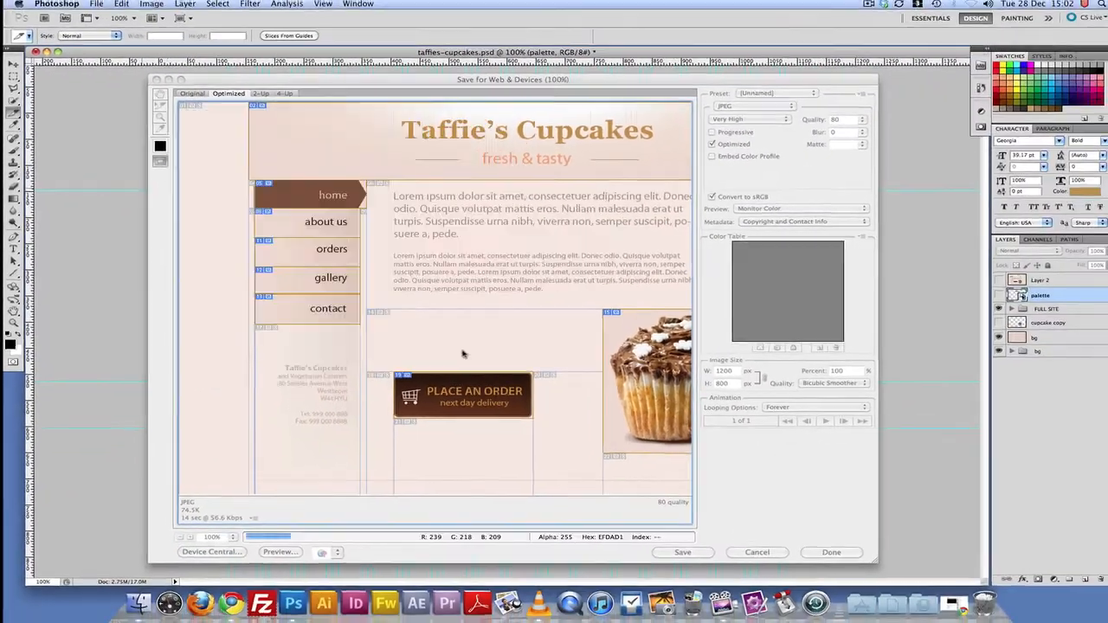
pyautogui.click(757, 553)
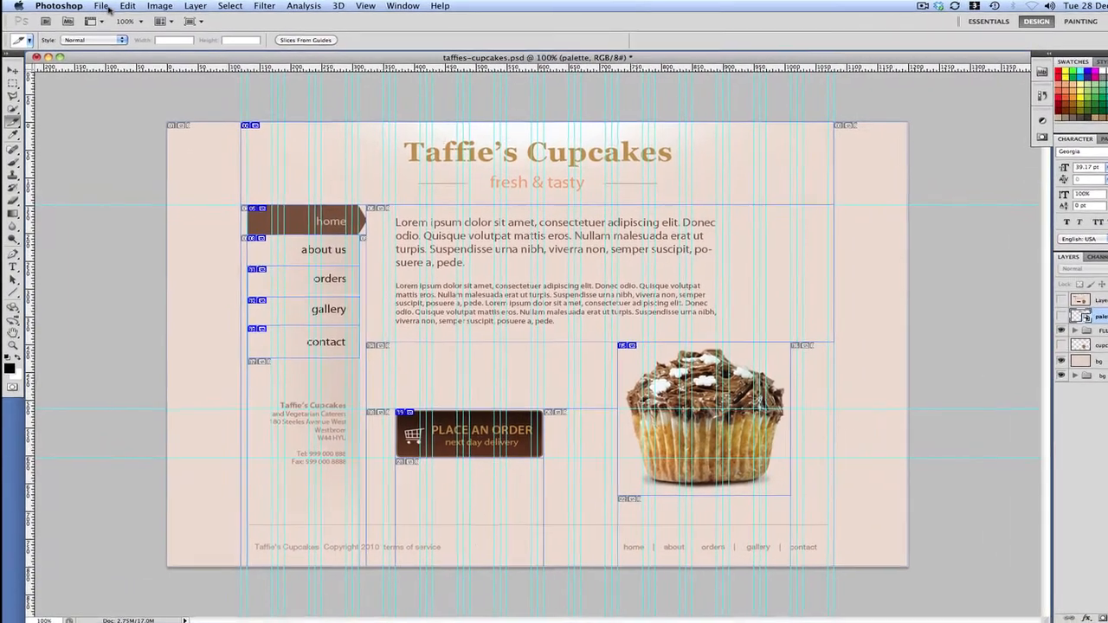
# Hide Photoshop from the menu bar to reveal the desktop and images folder.
pyautogui.click(106, 7)
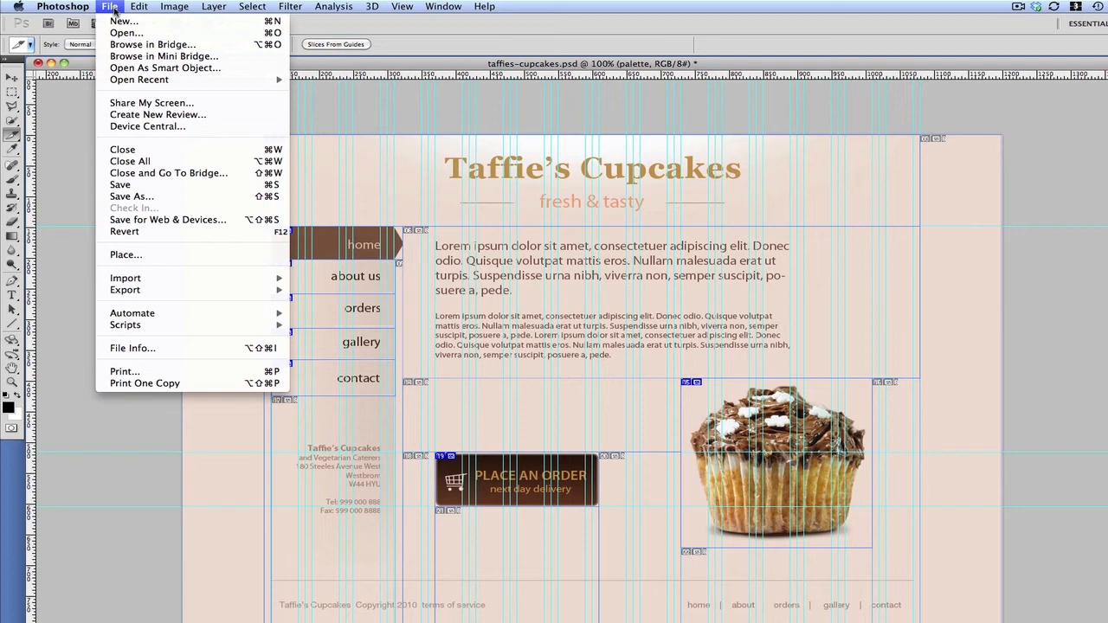
pyautogui.click(63, 6)
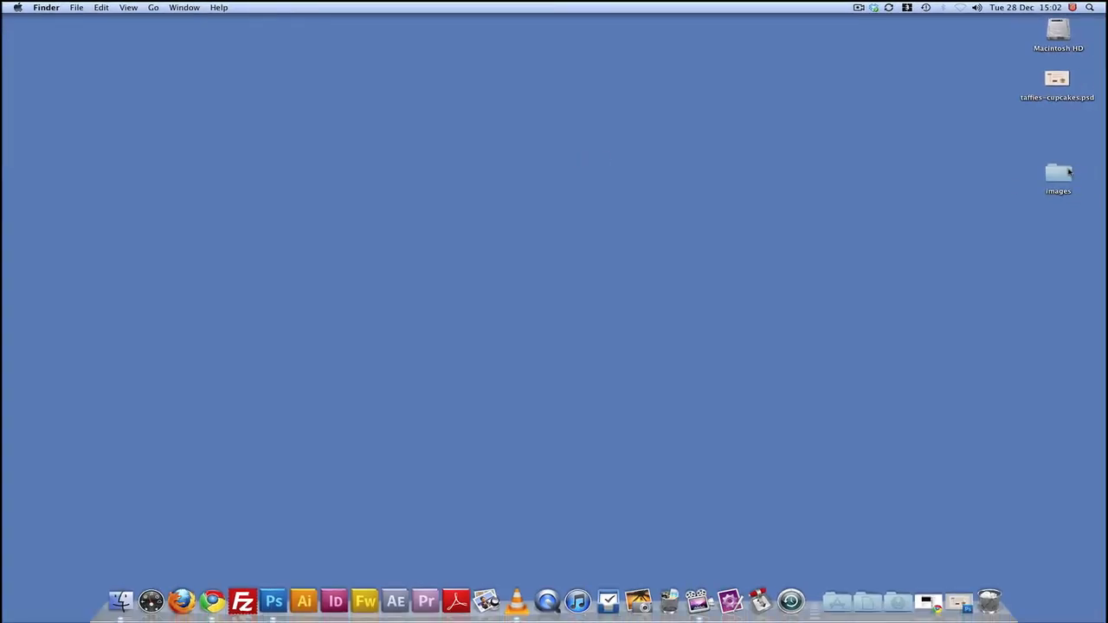
# Open the images folder and preview cupcake.jpg and header.jpg, closing each.
pyautogui.moveTo(1058, 173); pyautogui.dragTo(865, 94)
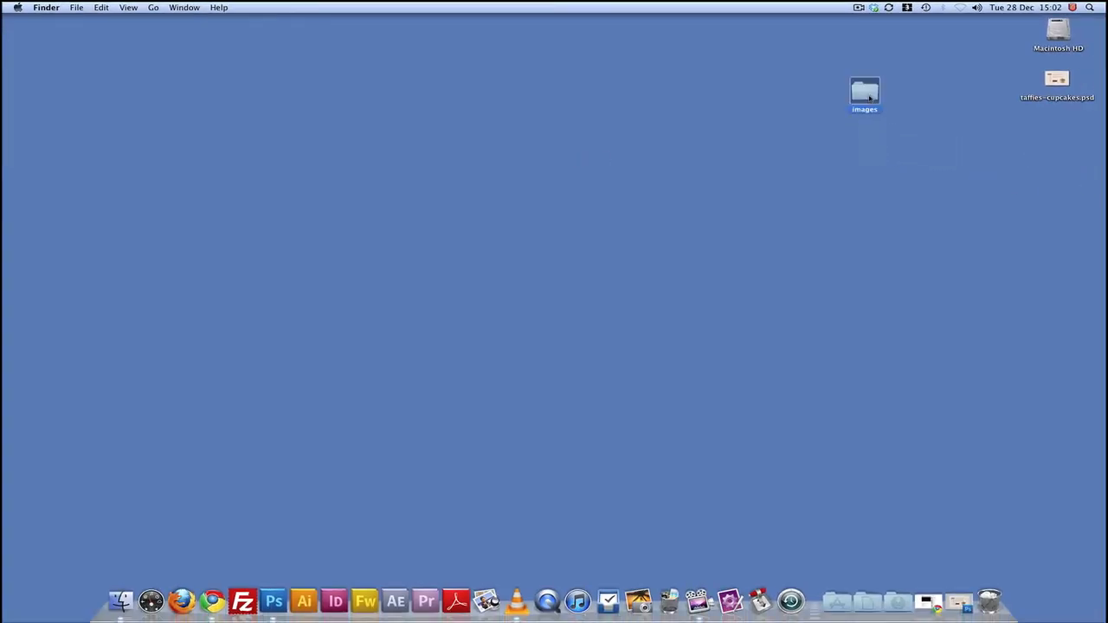
pyautogui.doubleClick(863, 90)
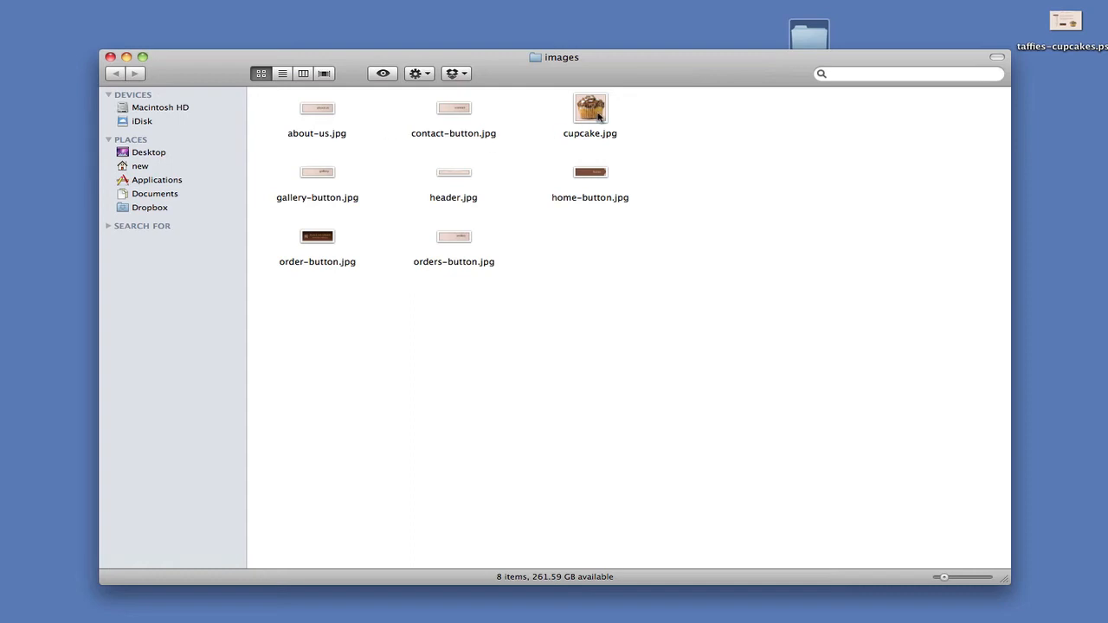
pyautogui.click(589, 107)
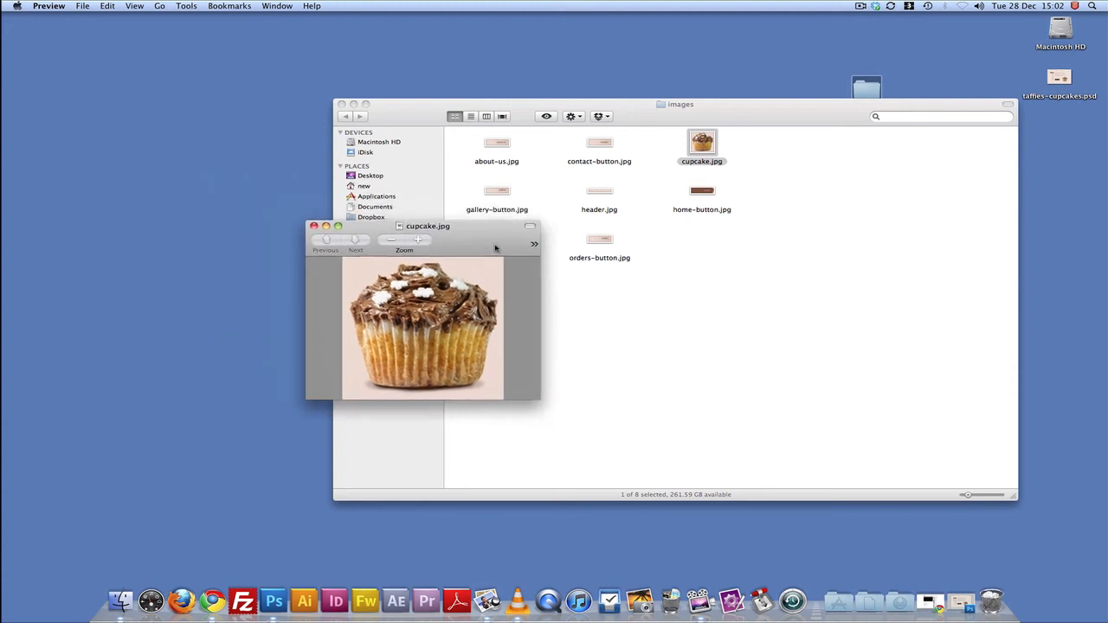
pyautogui.click(312, 226)
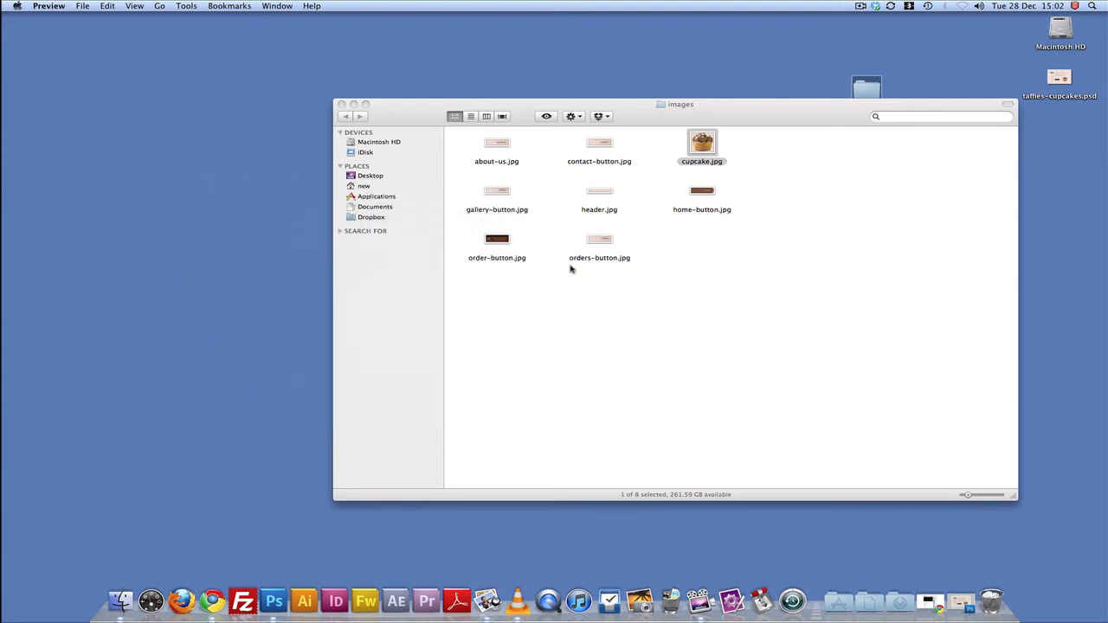
pyautogui.doubleClick(599, 190)
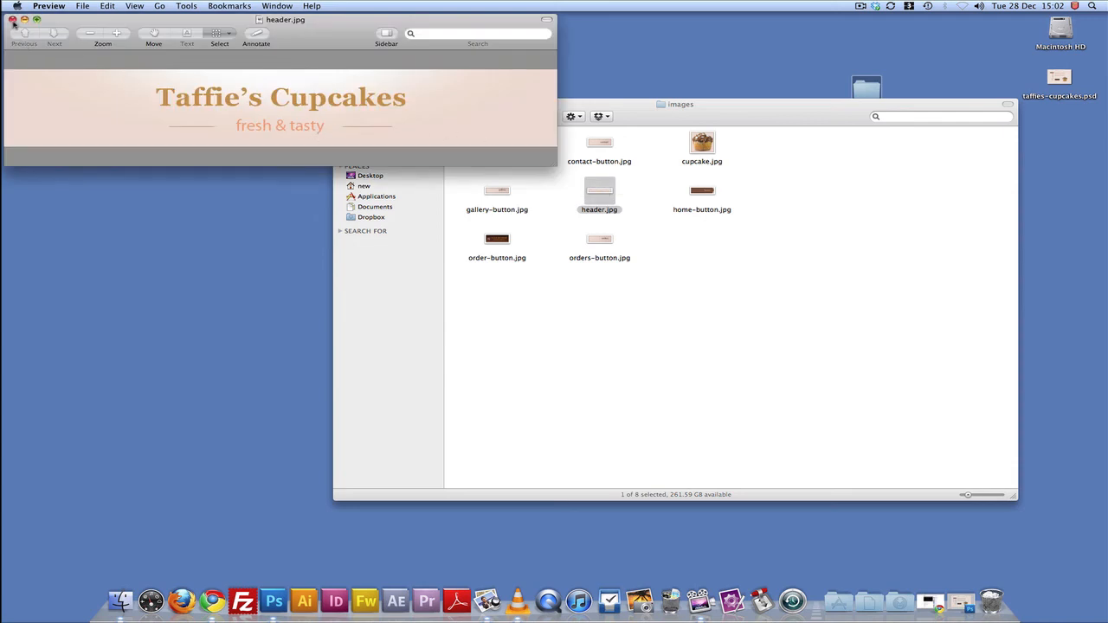
pyautogui.click(15, 16)
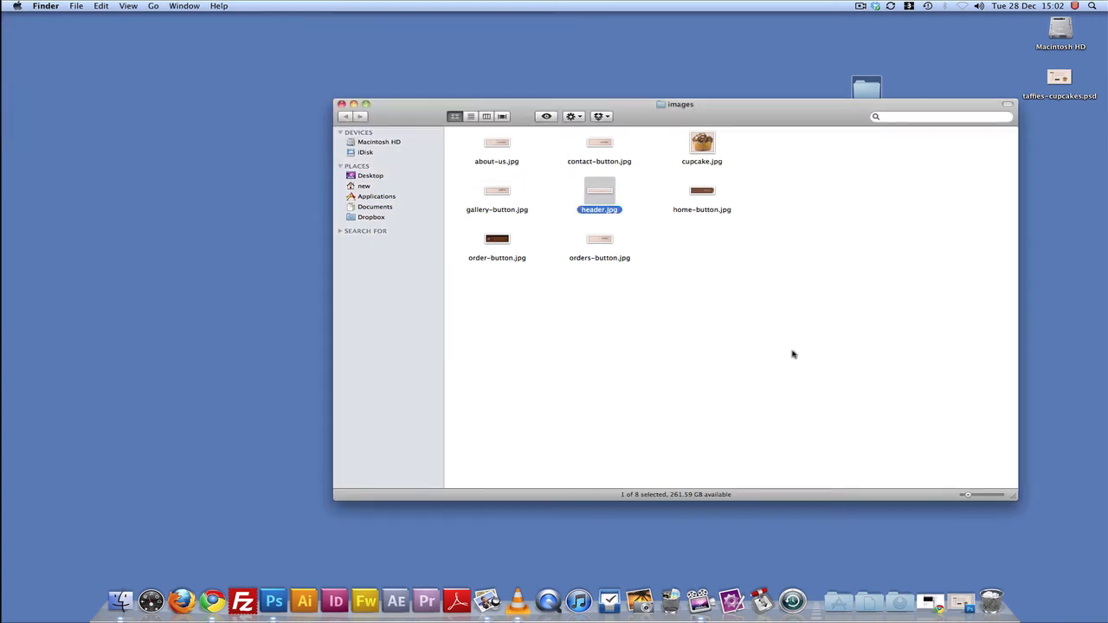